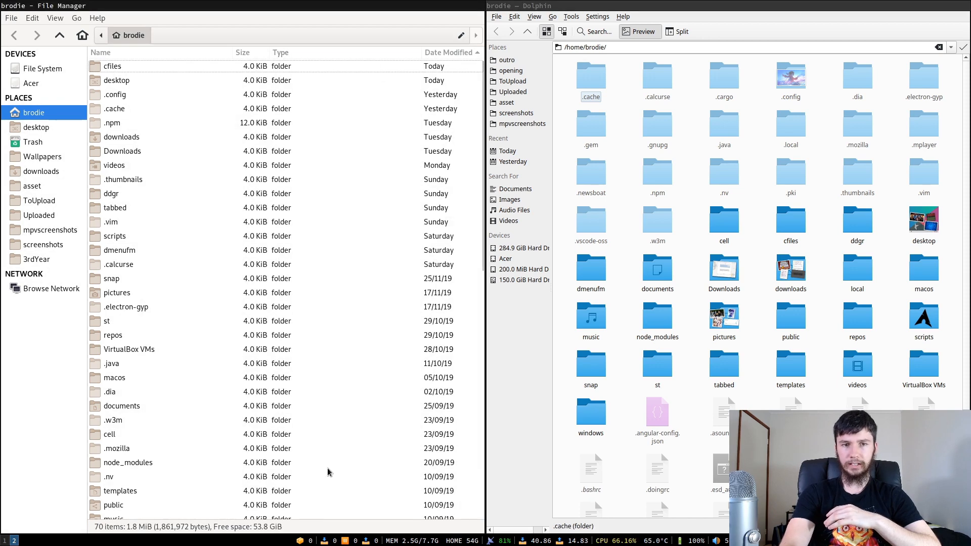
Switch Dolphin's home folder to Details view with item counts, sizes and dates.
click(562, 31)
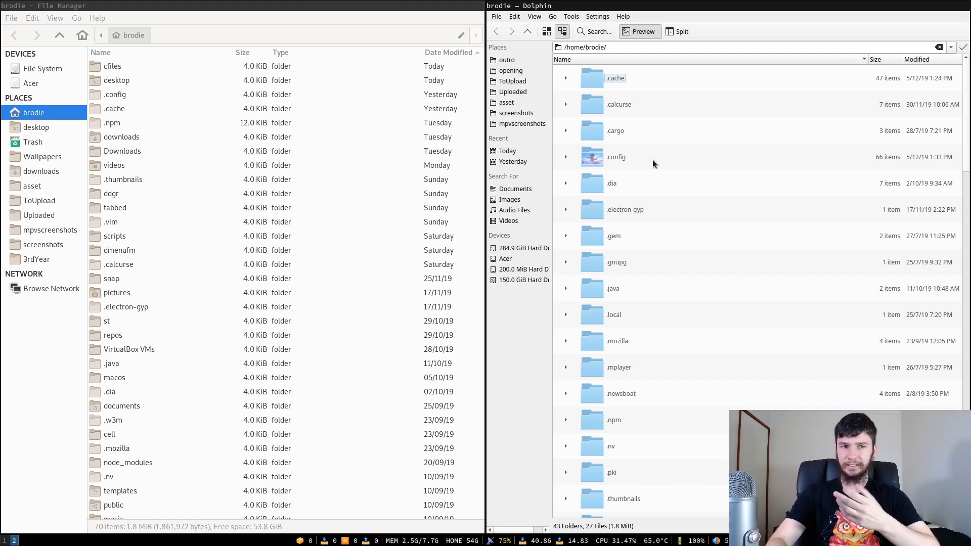
Switch Dolphin's home folder back to the large-icon grid view.
click(546, 31)
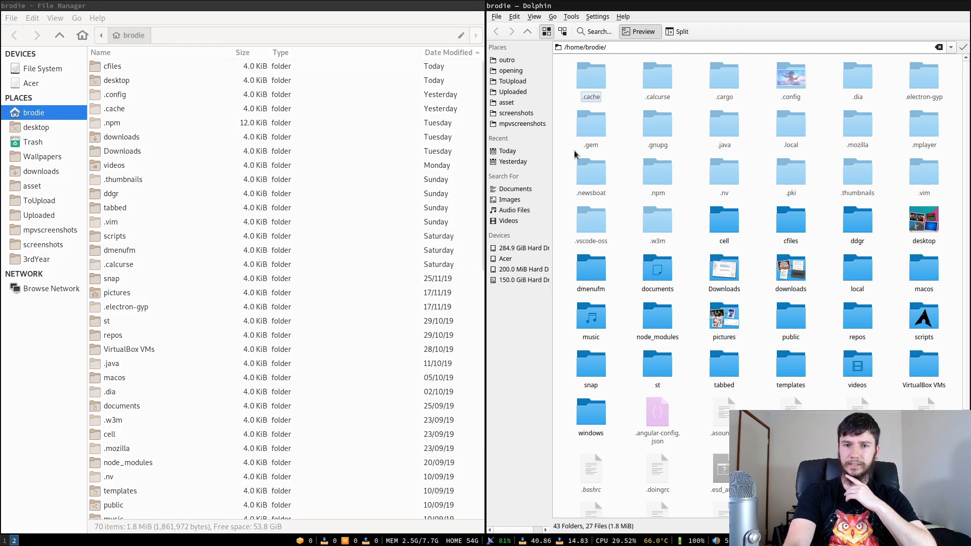
mouse_move(547, 280)
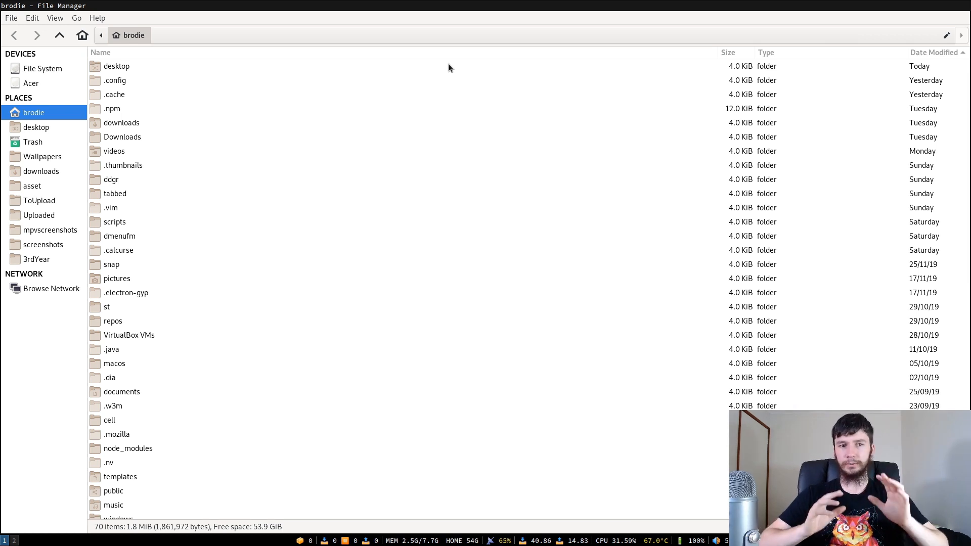
right_click(113, 108)
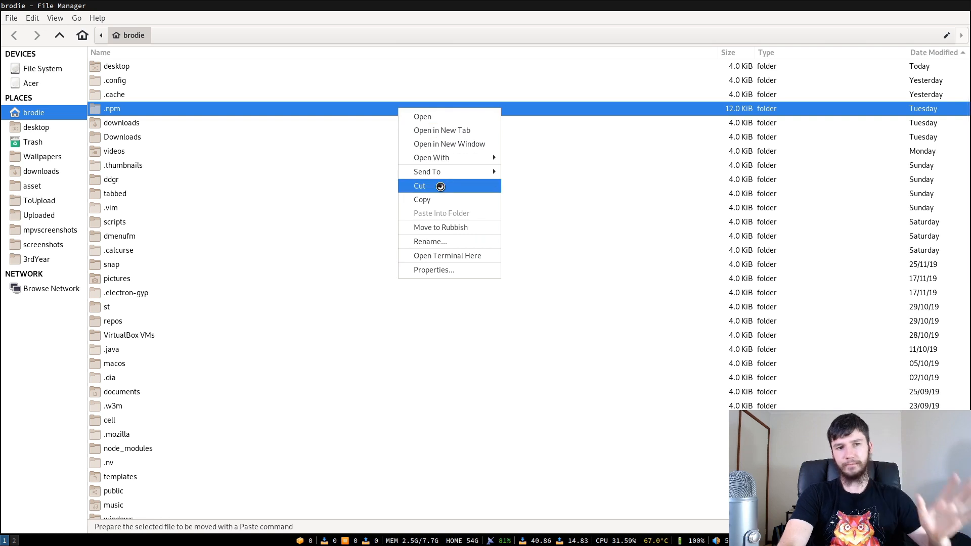
mouse_move(431, 157)
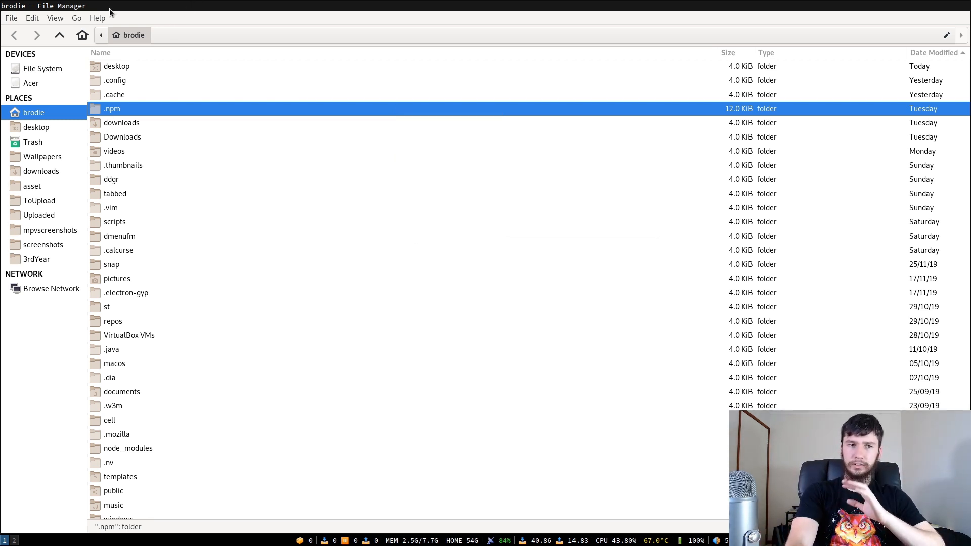
click(76, 17)
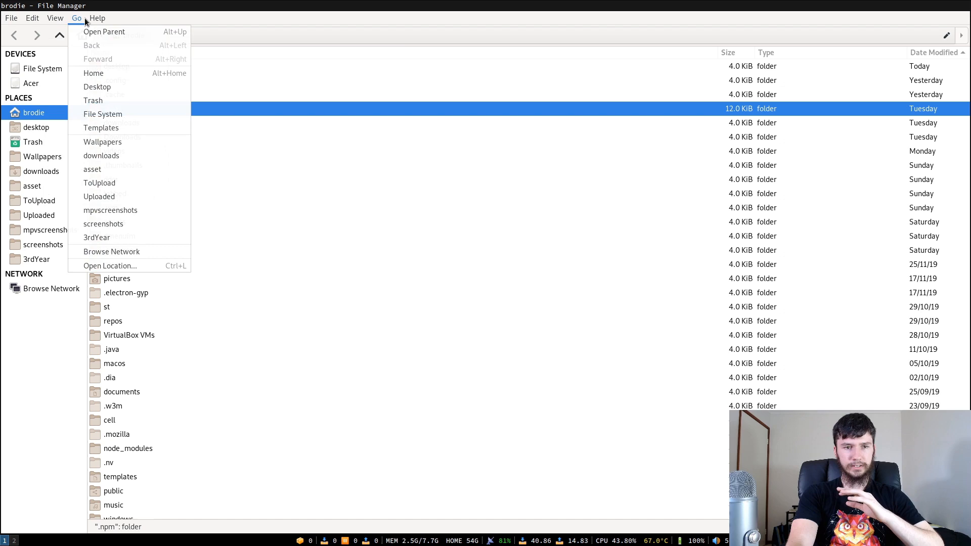
click(32, 17)
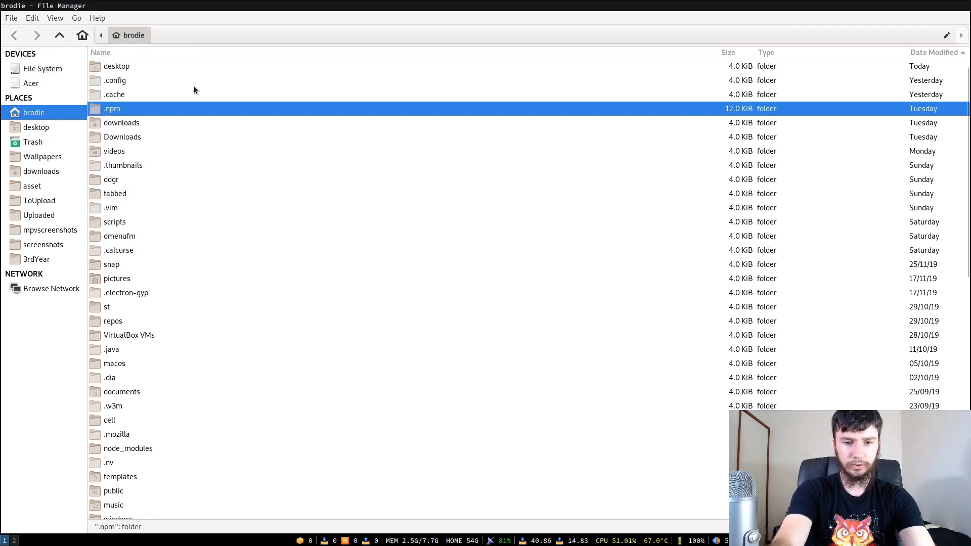
click(111, 17)
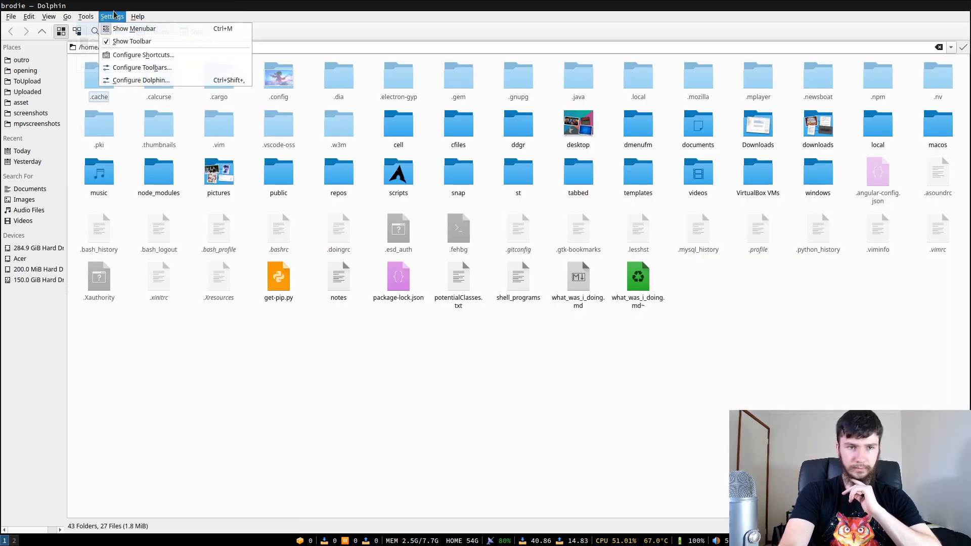
Open a terminal from Dolphin's Tools menu in the home folder.
click(85, 16)
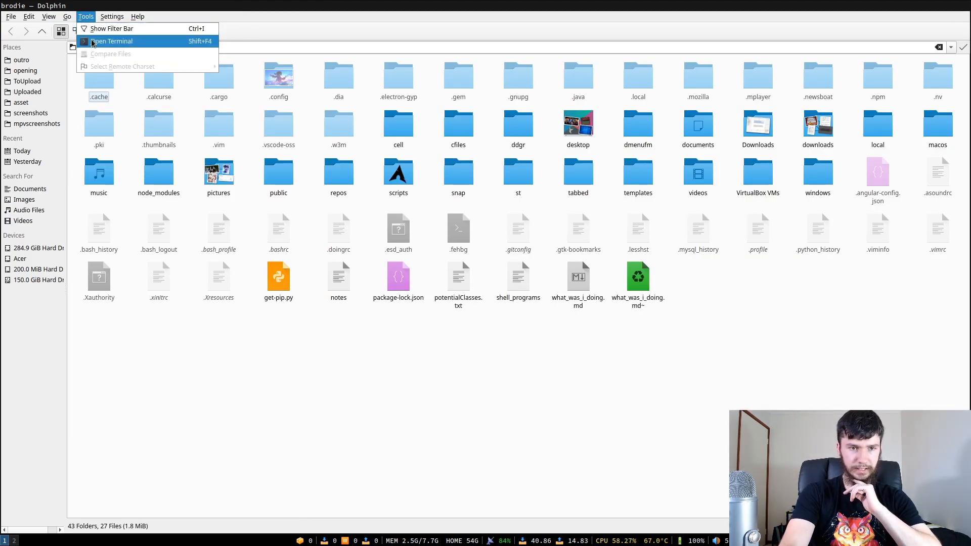
click(67, 16)
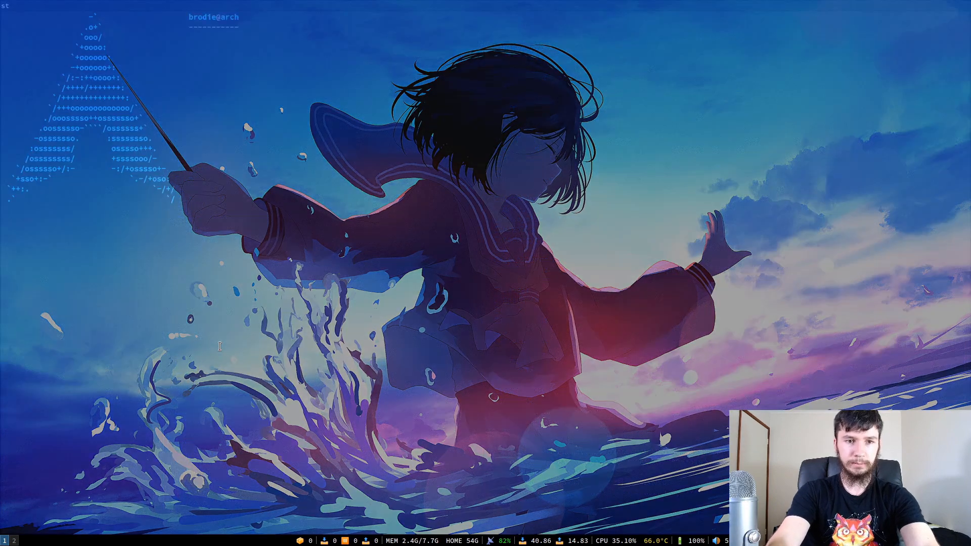
Run the ranger command at the st terminal prompt.
text(ranger)
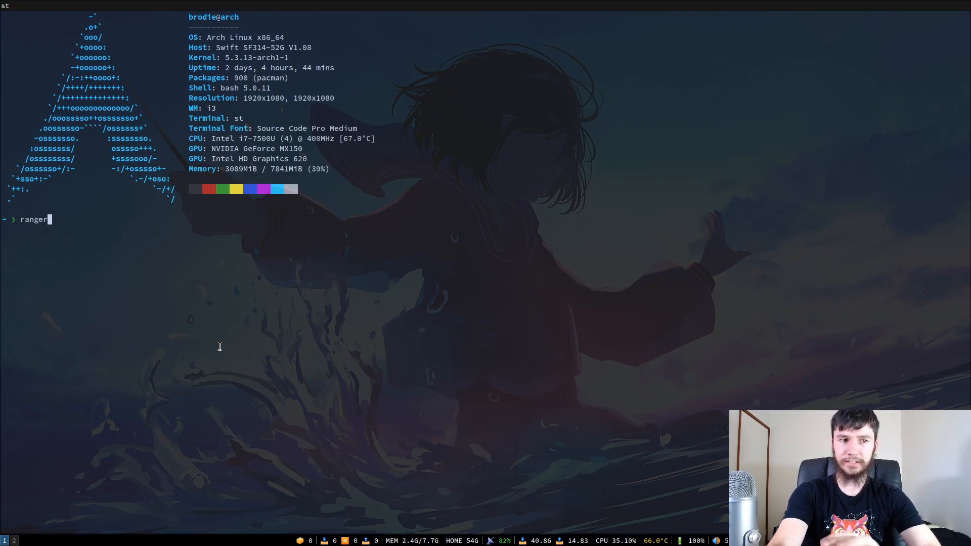
key(Return)
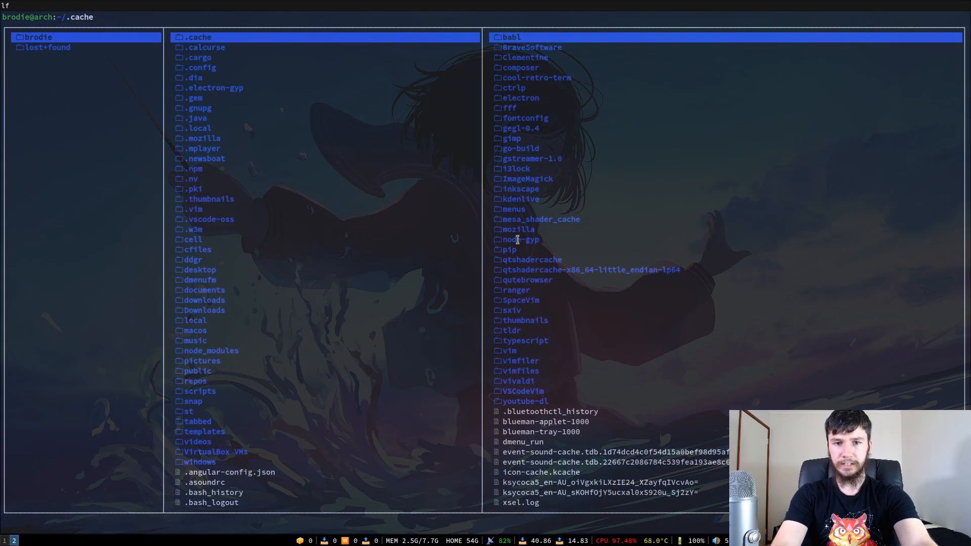
mouse_move(473, 12)
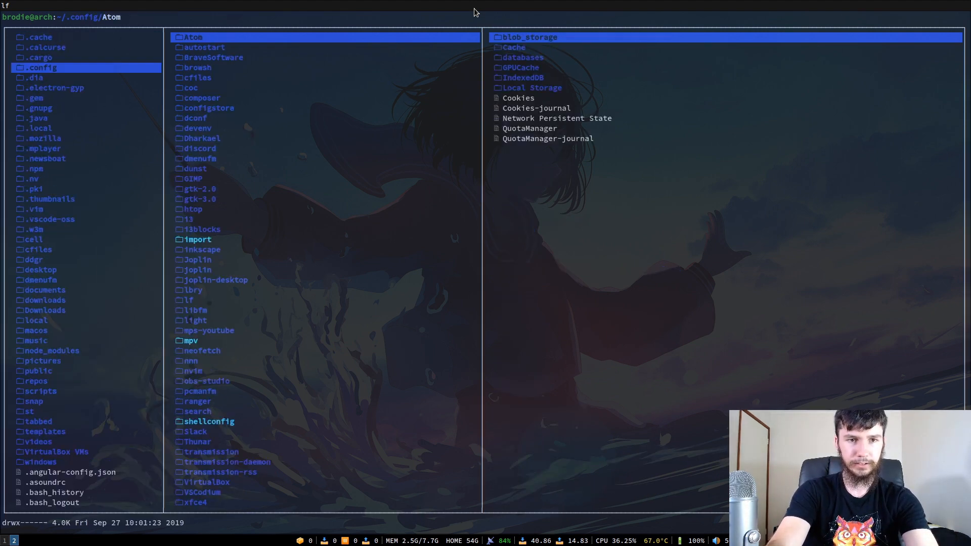
Open lf's lfrc configuration file in a text editor.
click(188, 300)
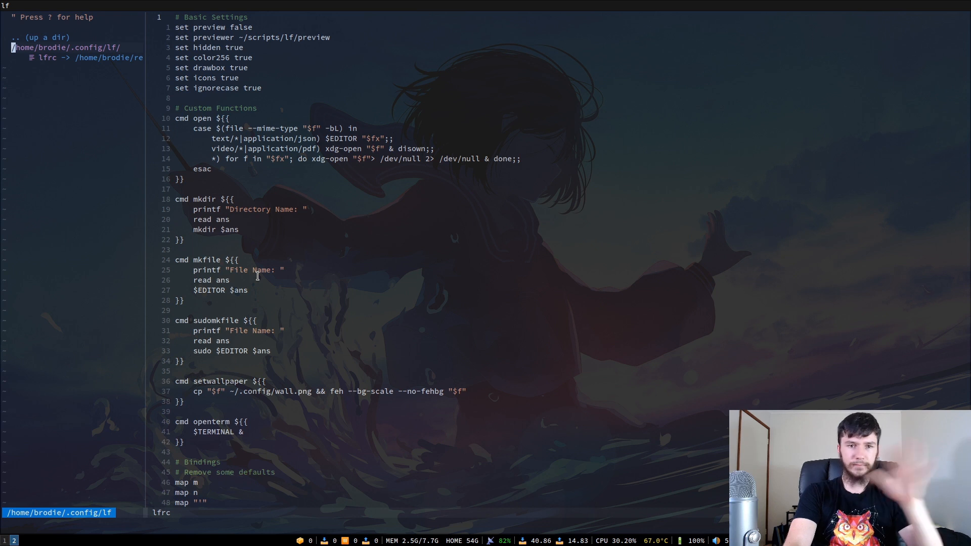
mouse_move(252, 70)
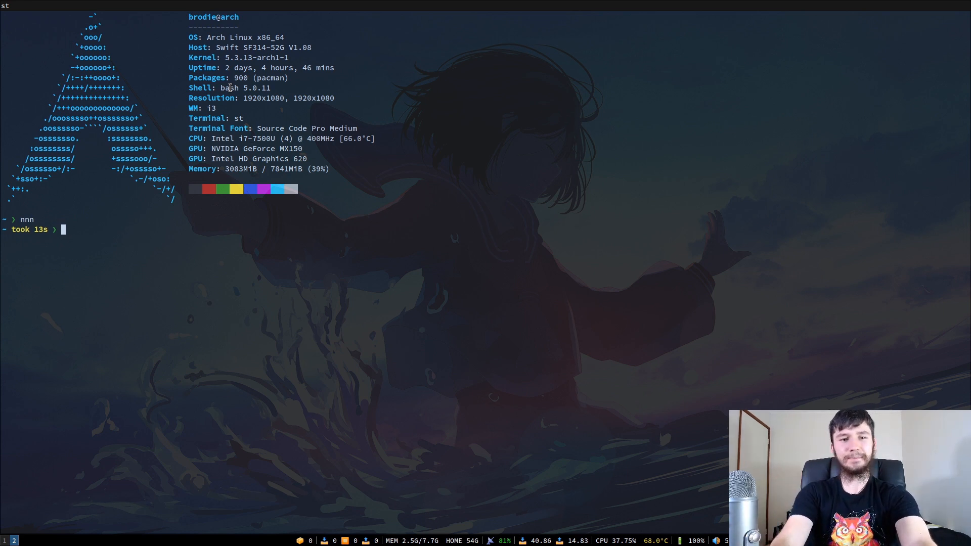
Clear the terminal and launch cfiles on the home folder.
key(Return)
text(c)
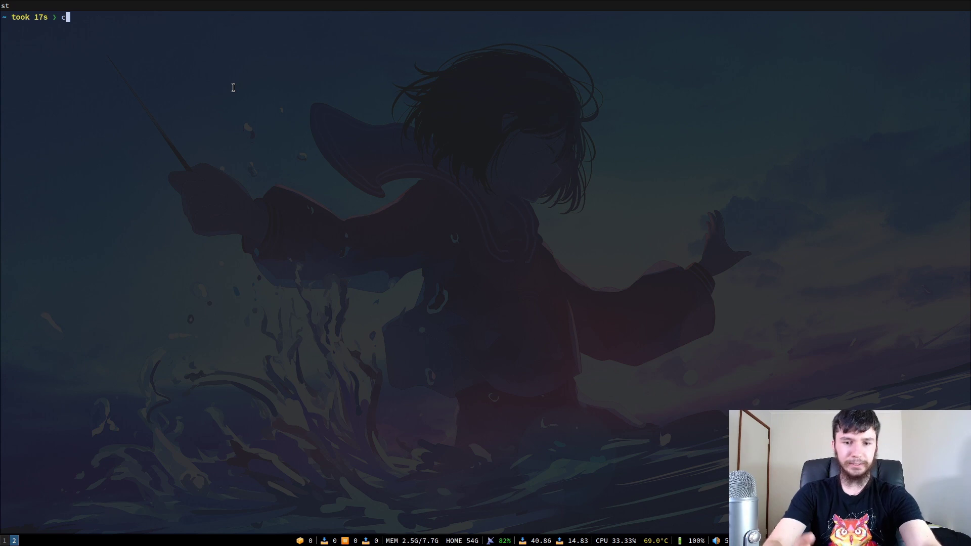
text(files)
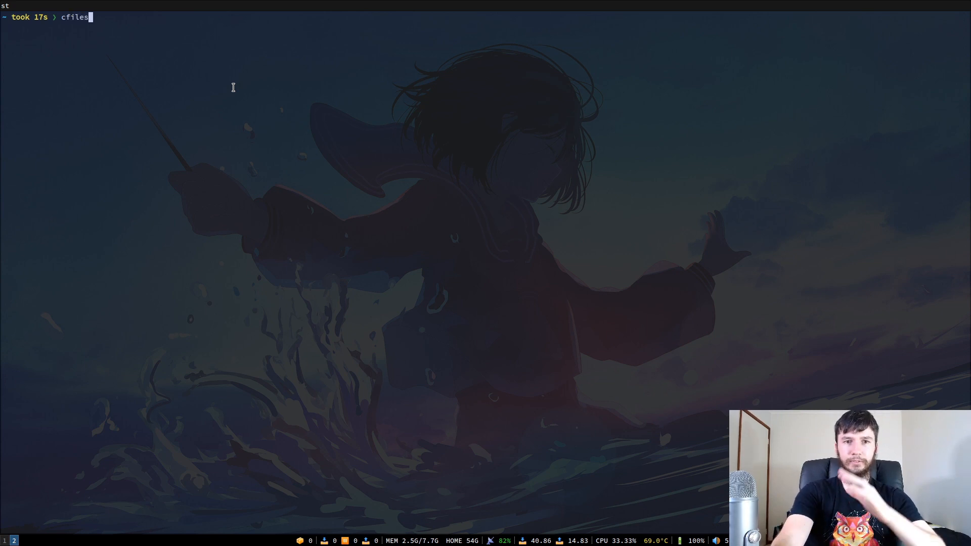
key(Return)
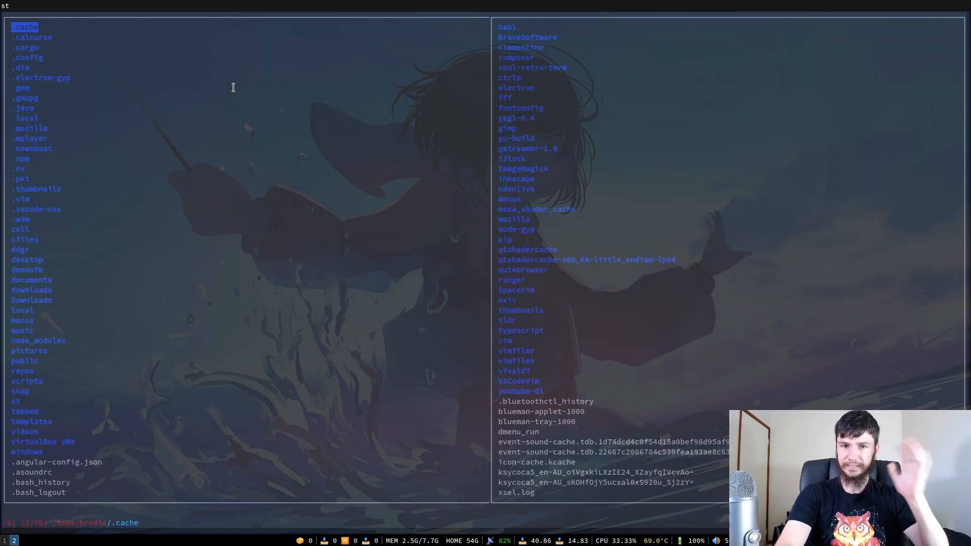